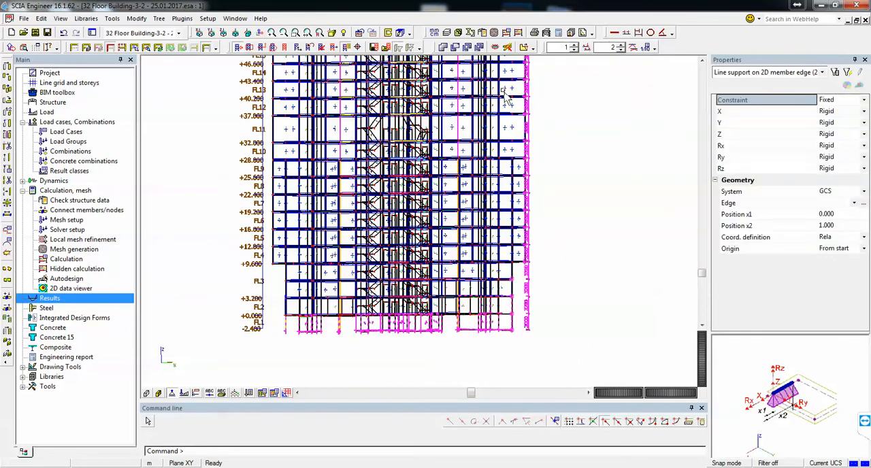
pyautogui.moveTo(189, 95)
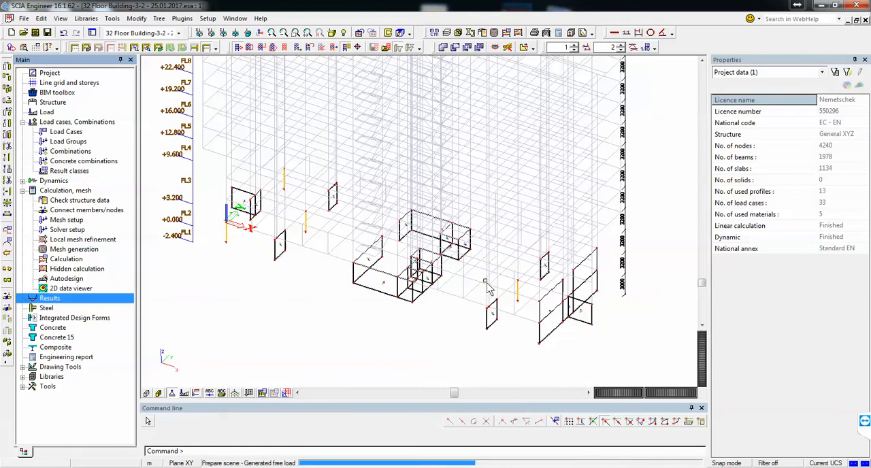
# Open the list of result types for the 3D view of the bottom-storey walls
pyautogui.click(49, 298)
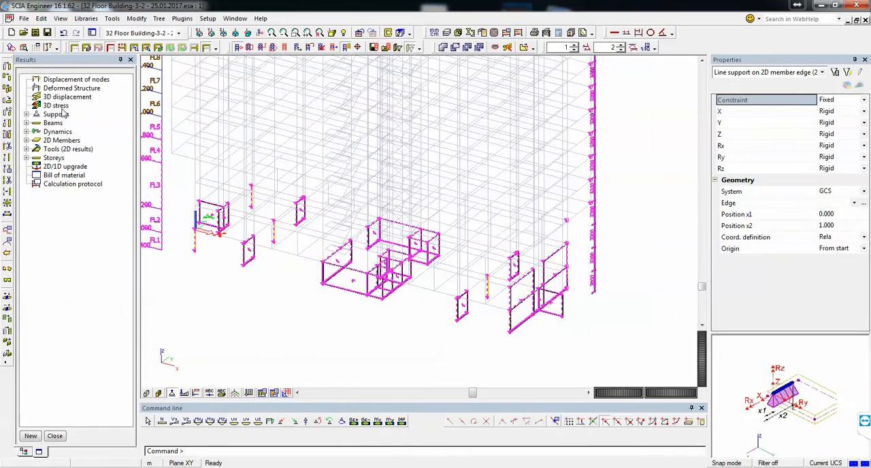
# Set up 3D stress results for the ULS combination, limited to the current selection
pyautogui.click(56, 105)
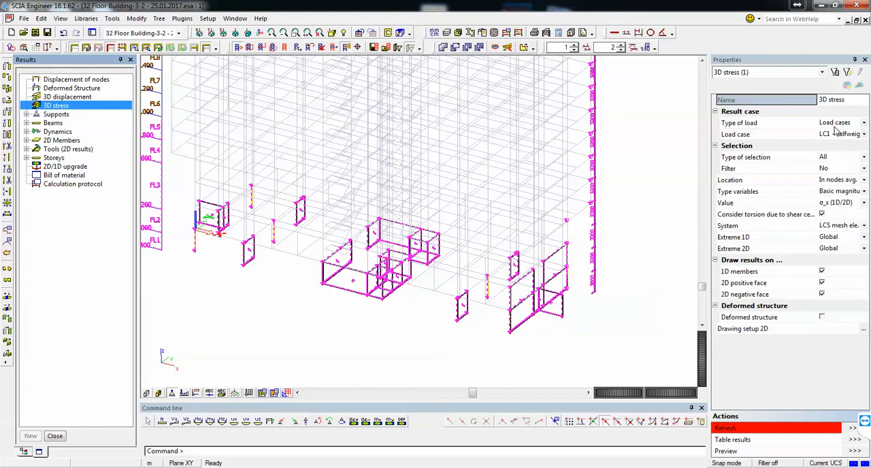
pyautogui.click(841, 122)
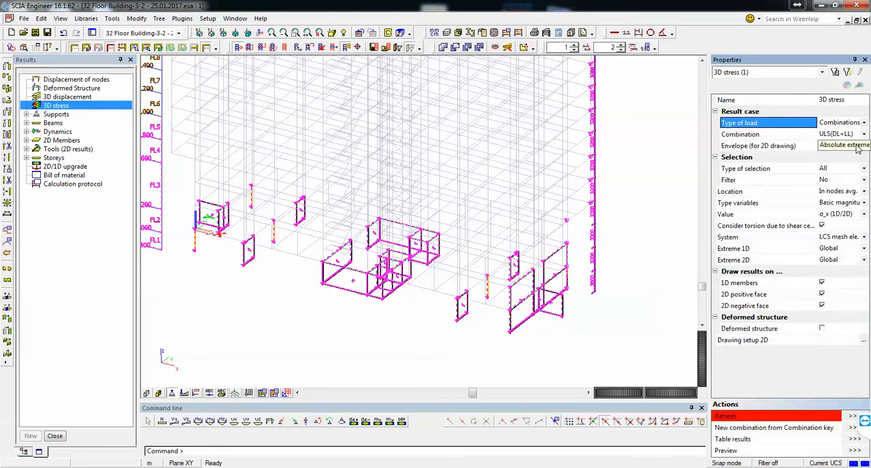
pyautogui.click(767, 134)
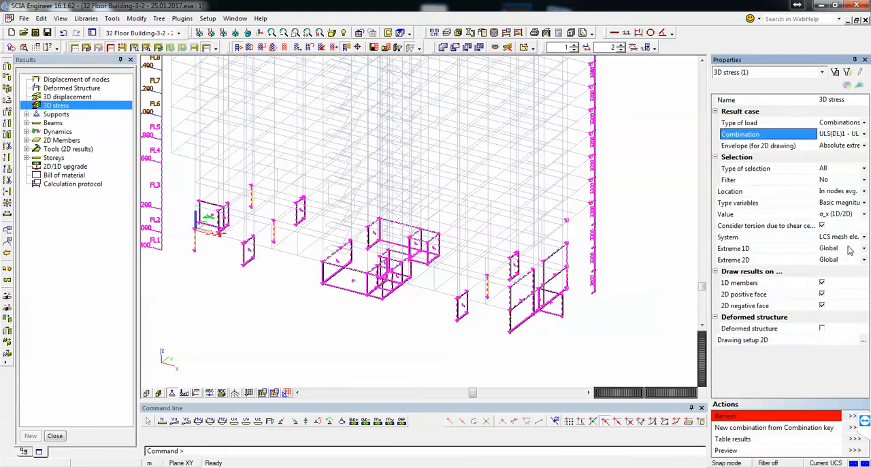
pyautogui.click(863, 168)
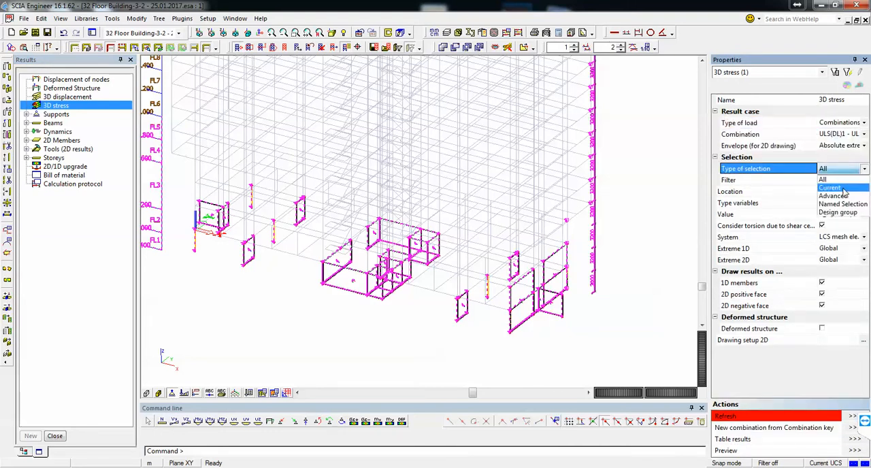
pyautogui.click(830, 188)
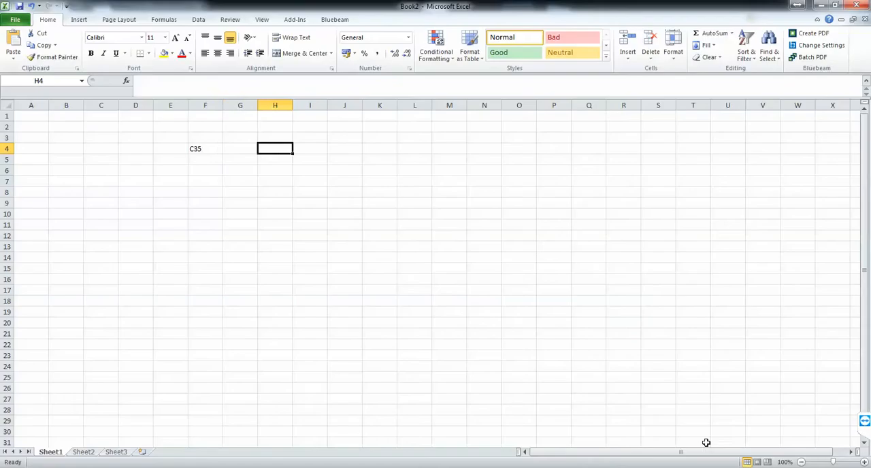
# Label cell G4 beside C35 with 'M ->' and begin the next entry with 35
pyautogui.click(241, 148)
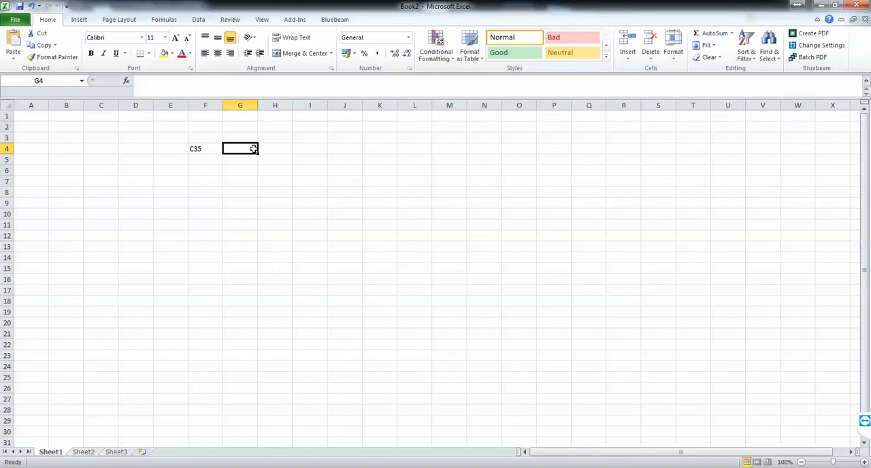
pyautogui.write('-> H4')
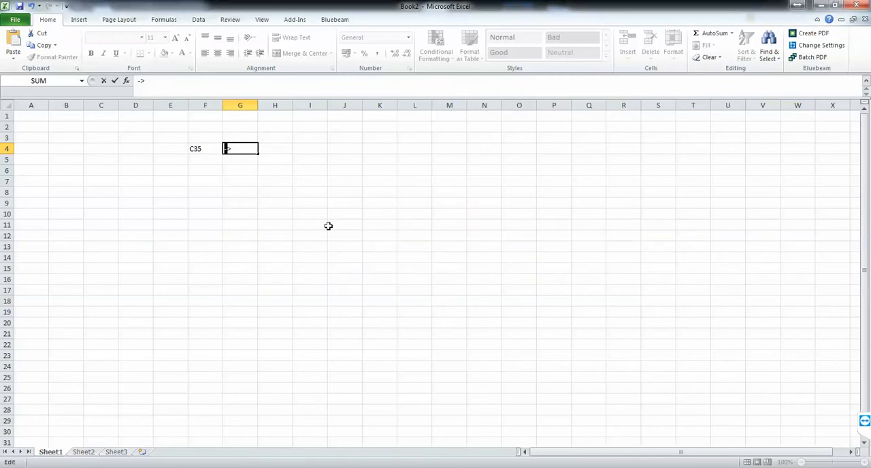
pyautogui.write('M')
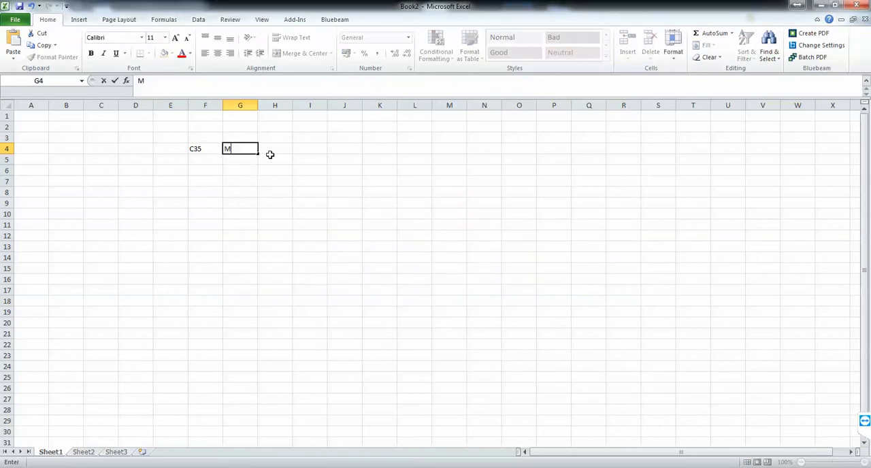
pyautogui.write('->')
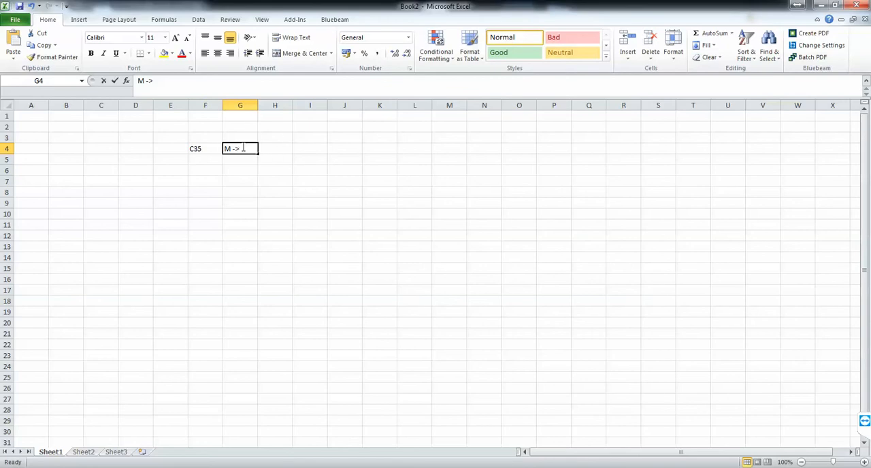
pyautogui.click(275, 148)
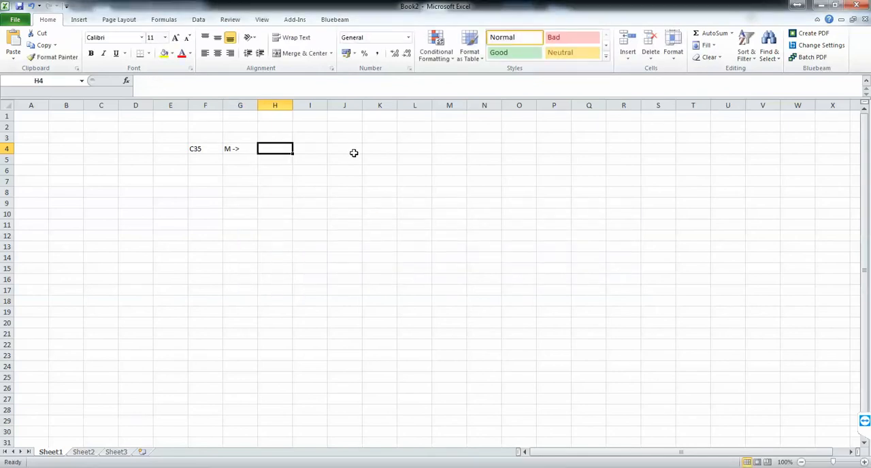
pyautogui.write('35')
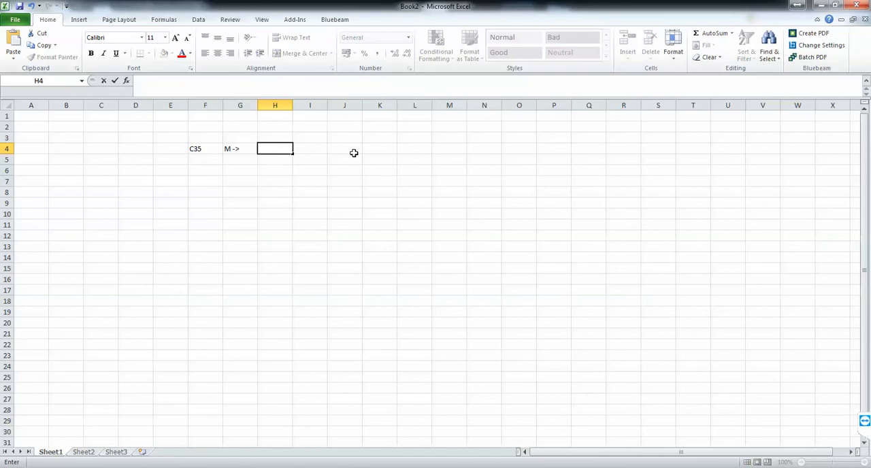
# Enter fcd above 35/1.5, the formula =35/1.5 giving 23.33333, and the unit MPa
pyautogui.write('Fcd')
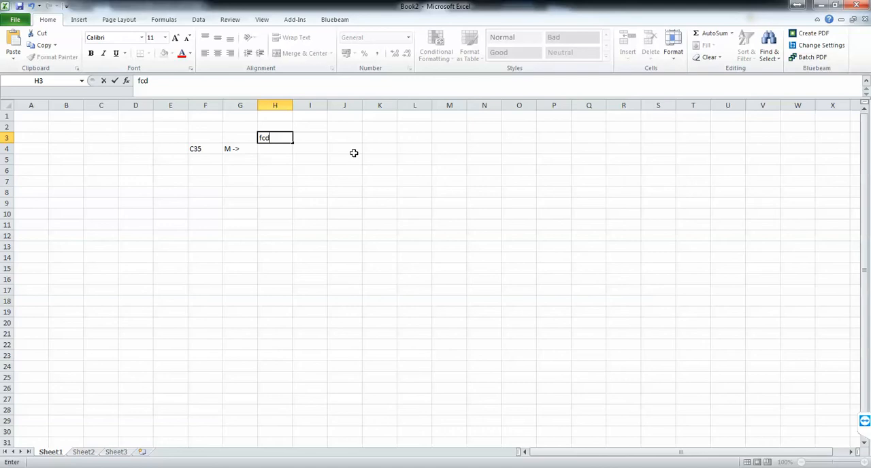
pyautogui.press('Return')
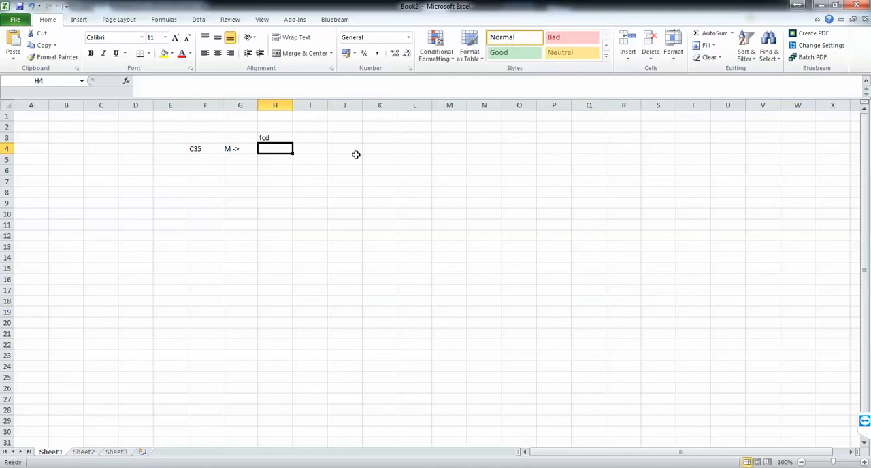
pyautogui.write('35/1.5')
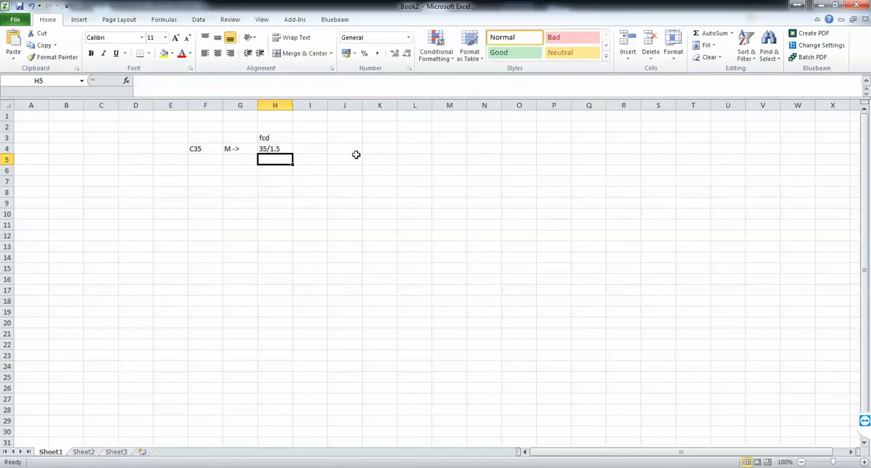
pyautogui.click(309, 149)
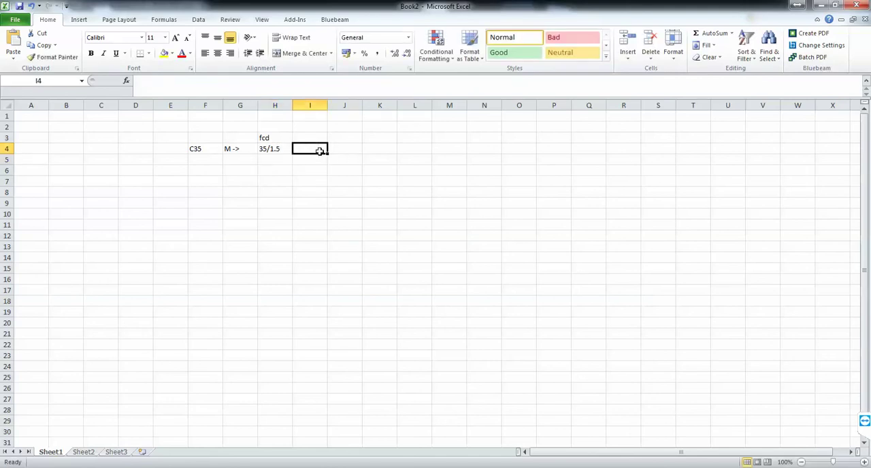
pyautogui.write('=35/')
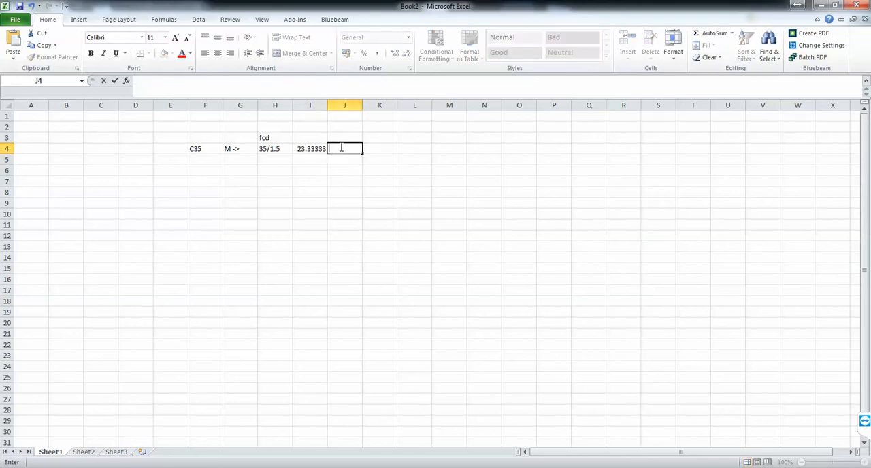
pyautogui.write('M')
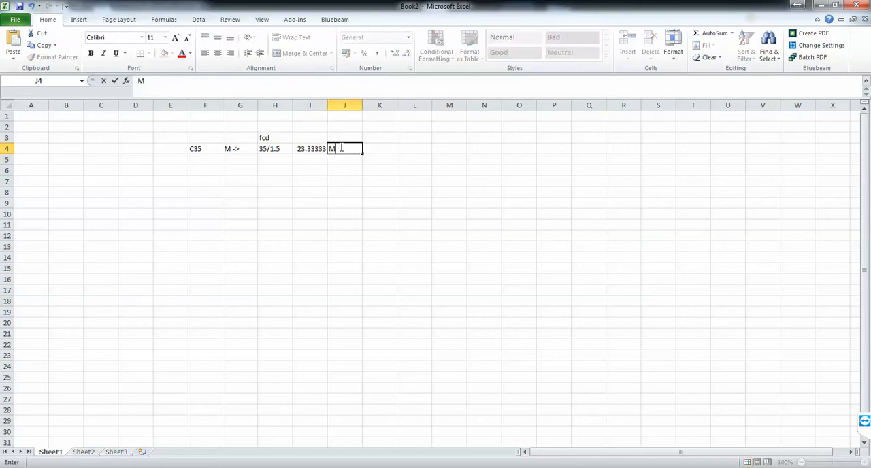
pyautogui.press('Return')
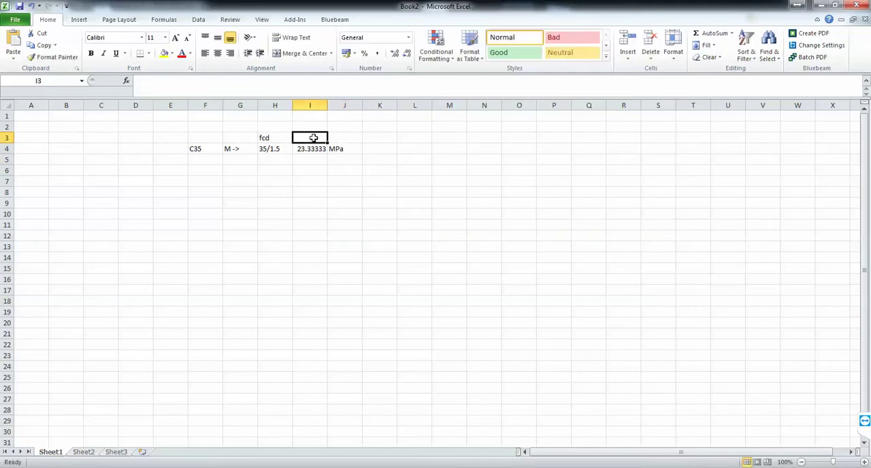
# Add the heading 'Design Compression Strength' in I3 above the 23.33 result
pyautogui.write('Compressio')
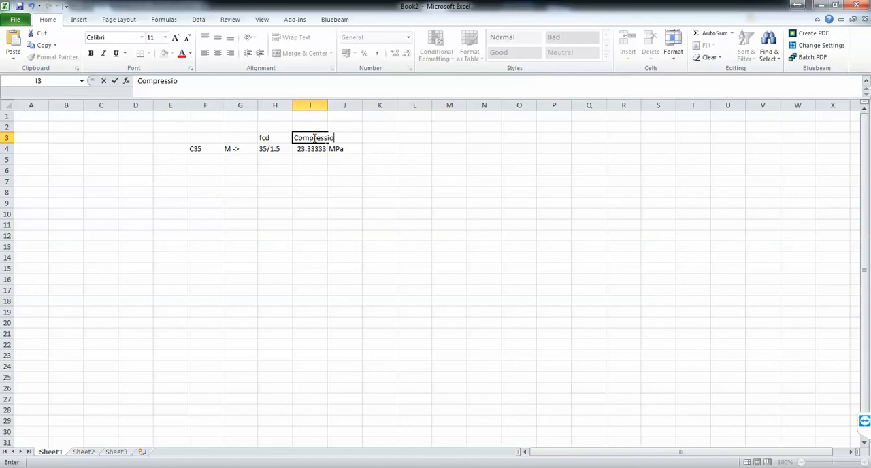
pyautogui.write('Desi')
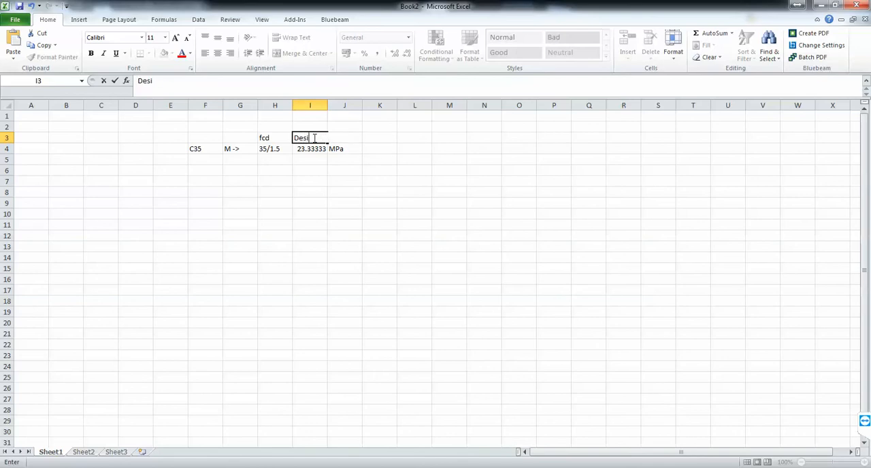
pyautogui.write('gn Compressi')
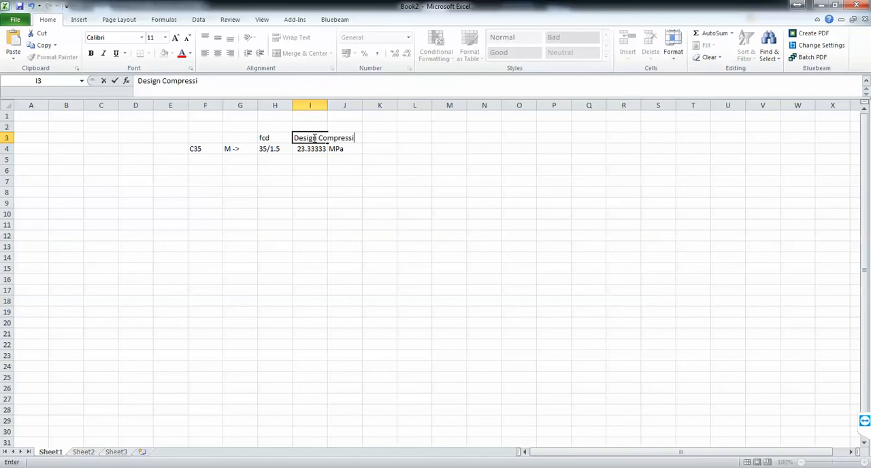
pyautogui.write('on Strangi')
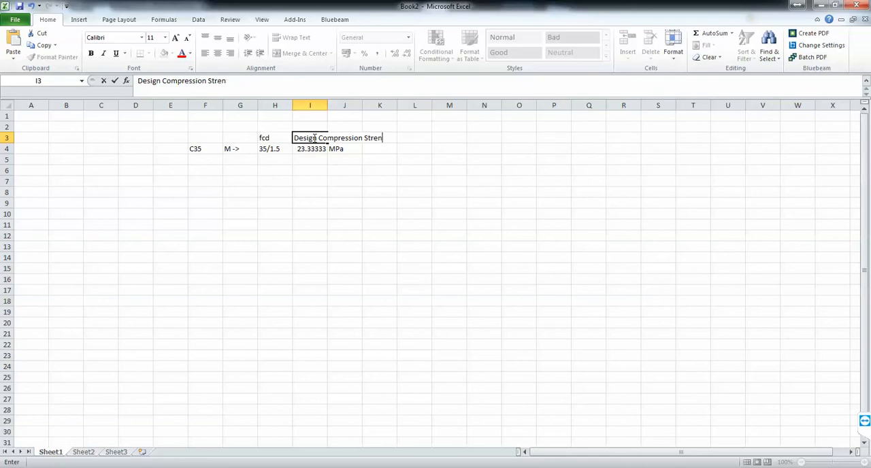
pyautogui.write('t')
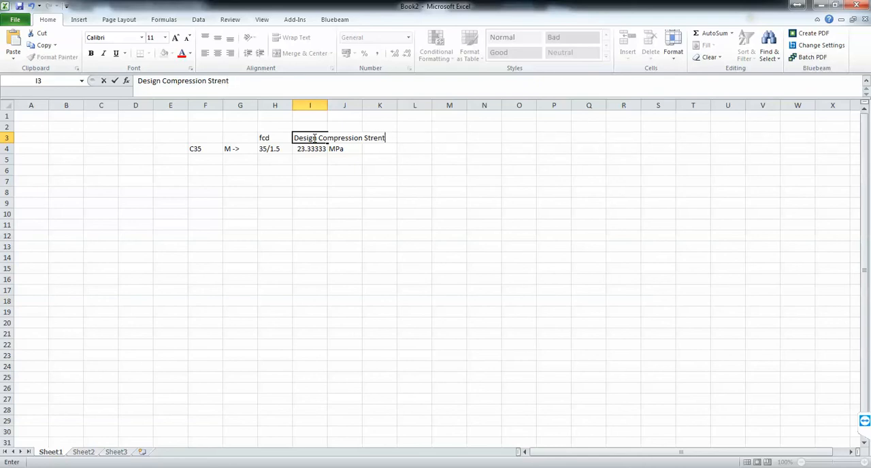
pyautogui.write('gth')
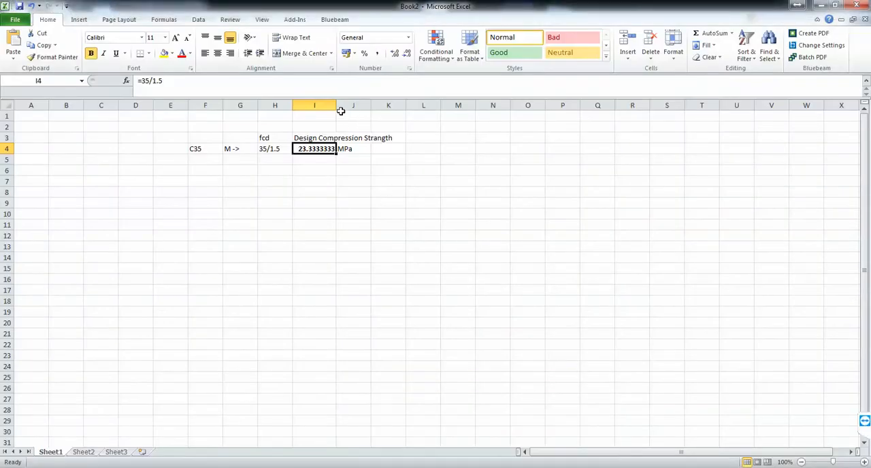
pyautogui.moveTo(341, 105)
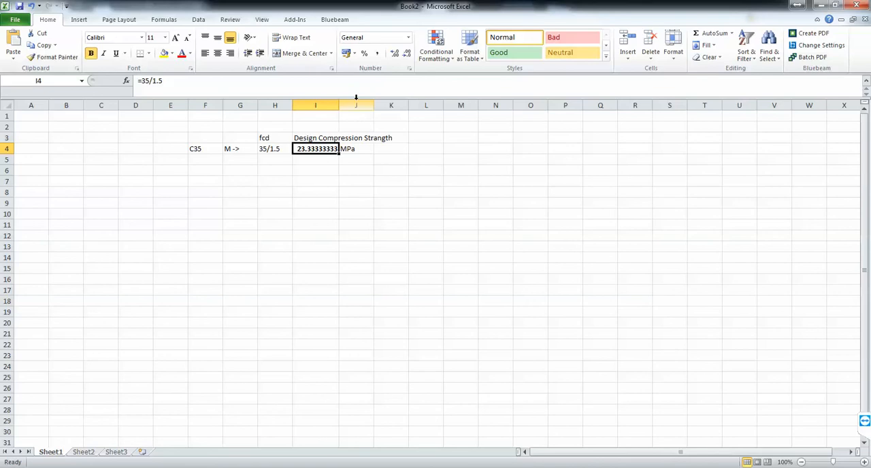
pyautogui.moveTo(400, 191)
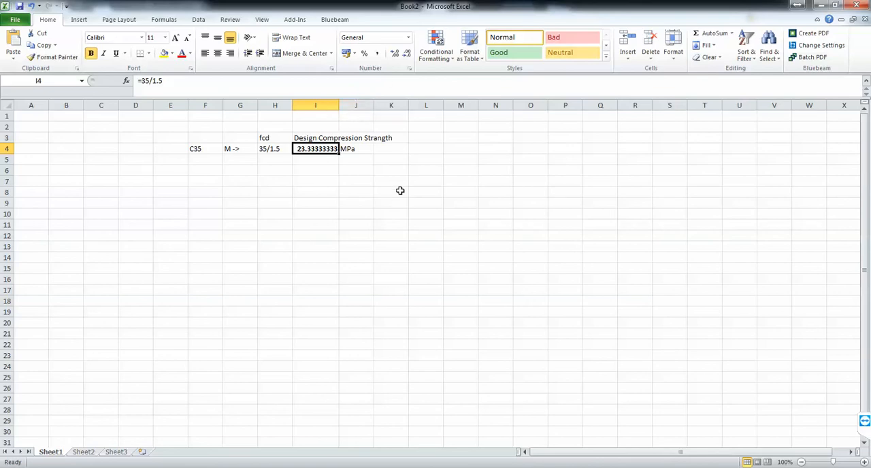
pyautogui.moveTo(317, 148)
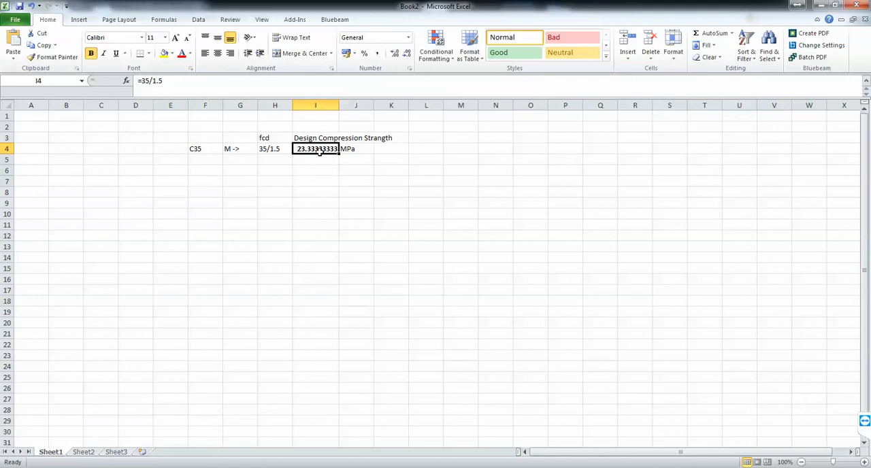
pyautogui.click(315, 138)
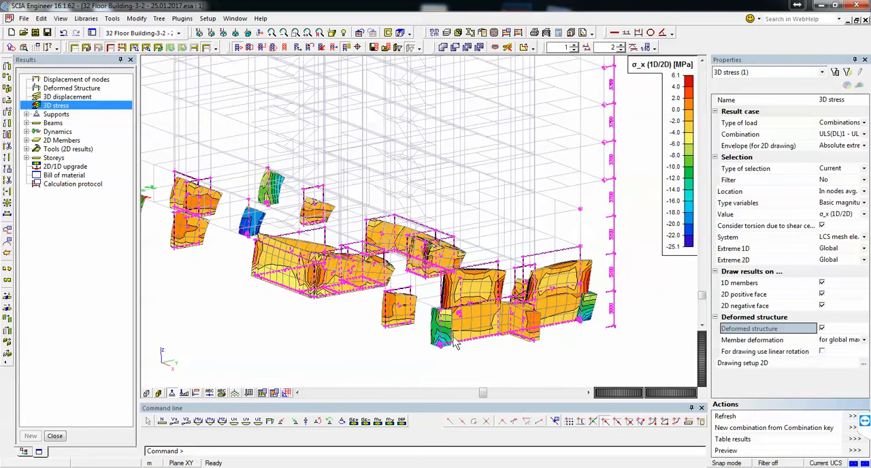
pyautogui.moveTo(454, 340)
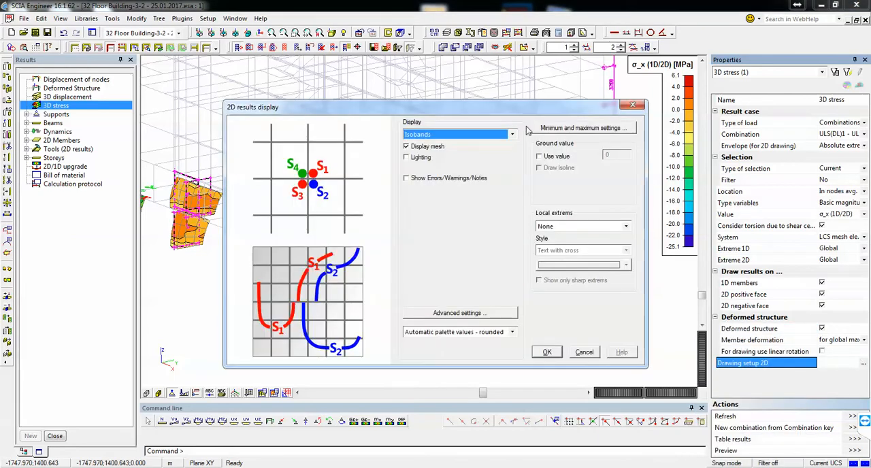
# Use user-defined σx contour limits with a minimum of -23.3 MPa
pyautogui.click(582, 128)
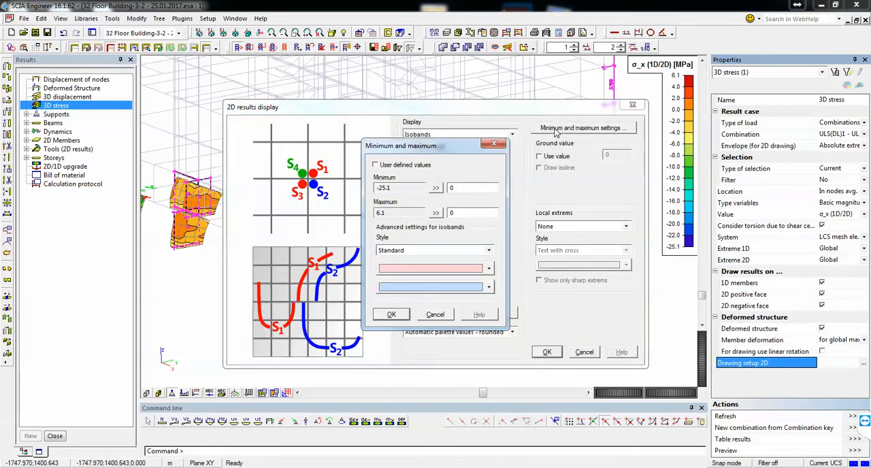
pyautogui.click(375, 165)
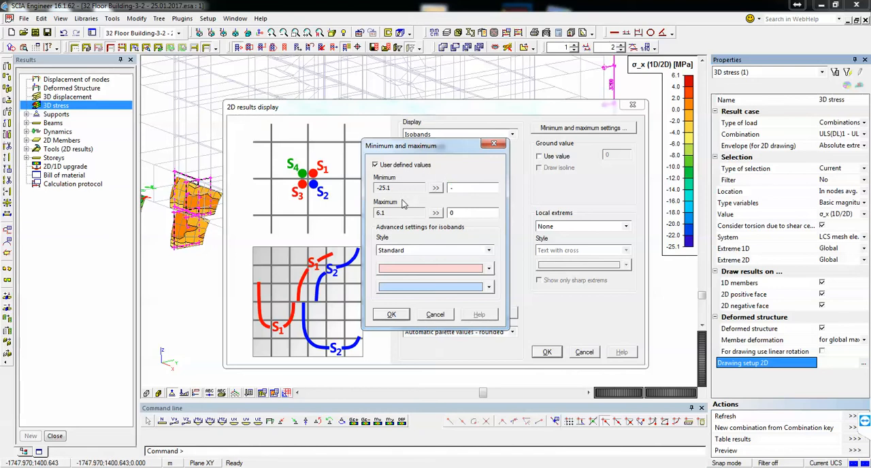
pyautogui.write('-23.3')
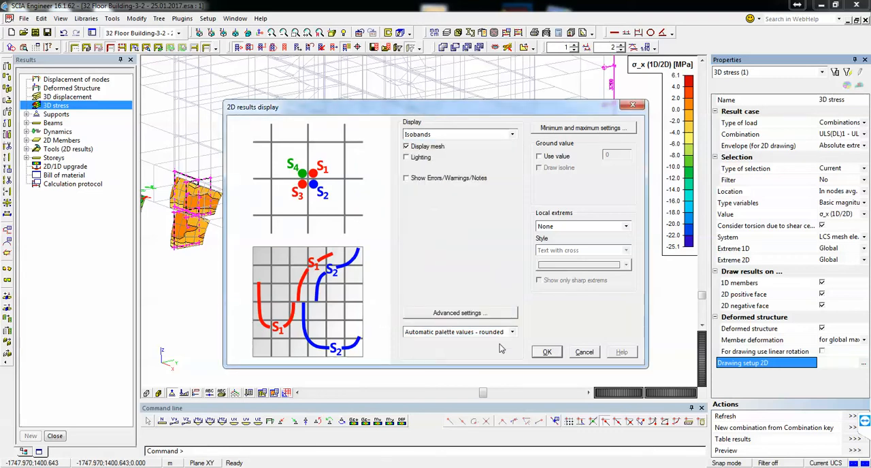
pyautogui.click(546, 352)
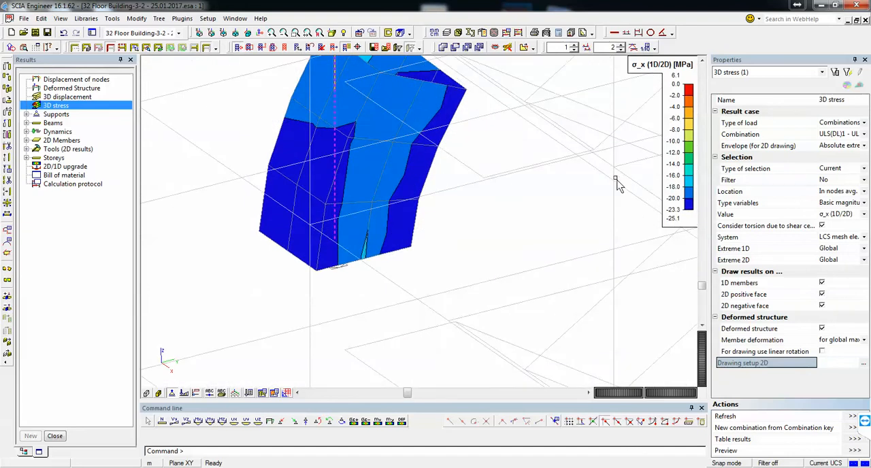
pyautogui.moveTo(647, 211)
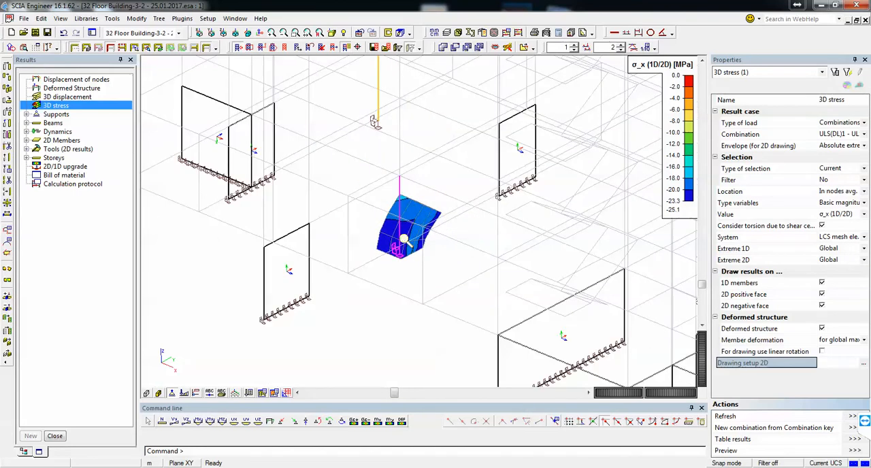
pyautogui.moveTo(403, 190)
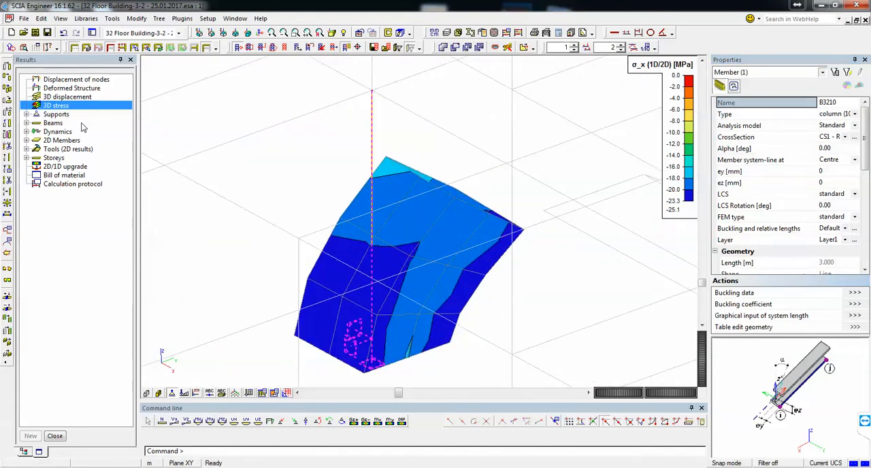
# Show the column's internal force diagram (N = -25776.39) and launch Mathcad
pyautogui.click(53, 123)
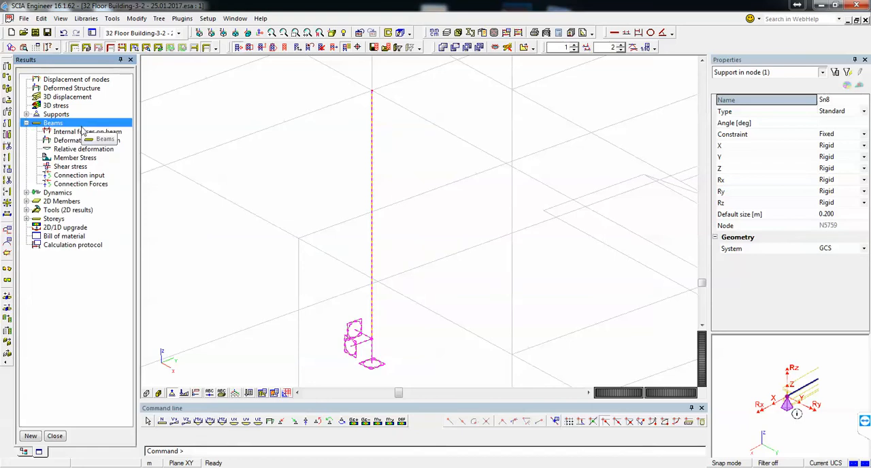
pyautogui.click(87, 131)
pyautogui.write('m')
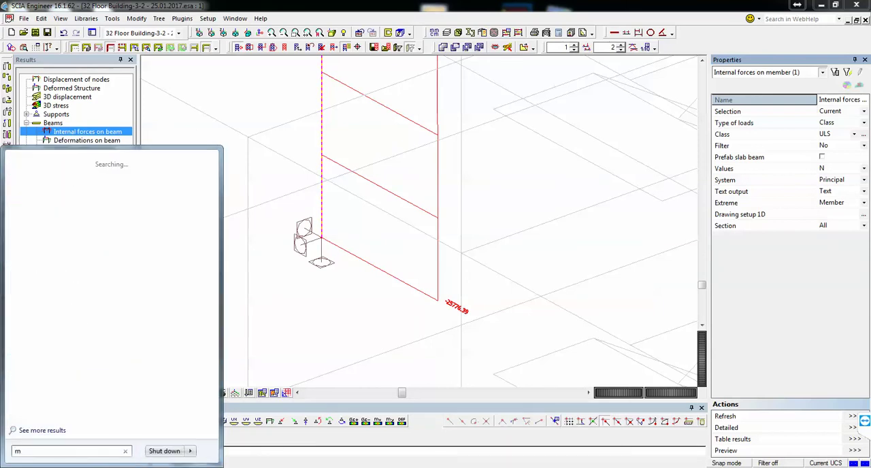
pyautogui.write('athcad')
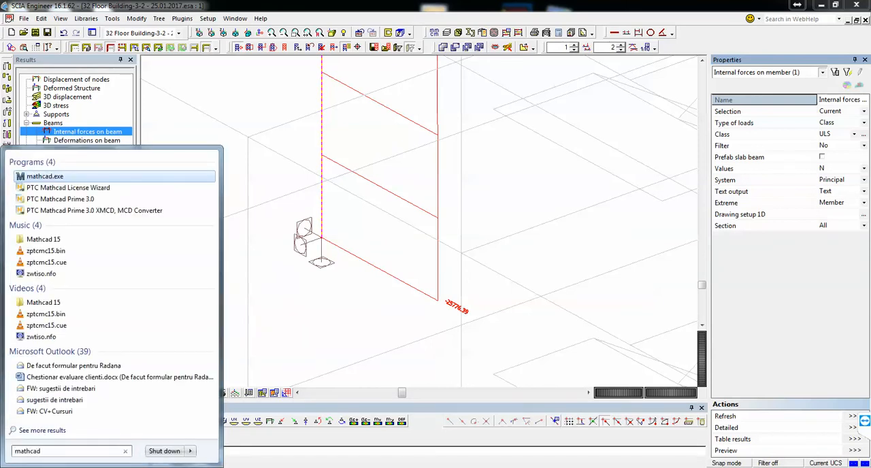
pyautogui.click(45, 176)
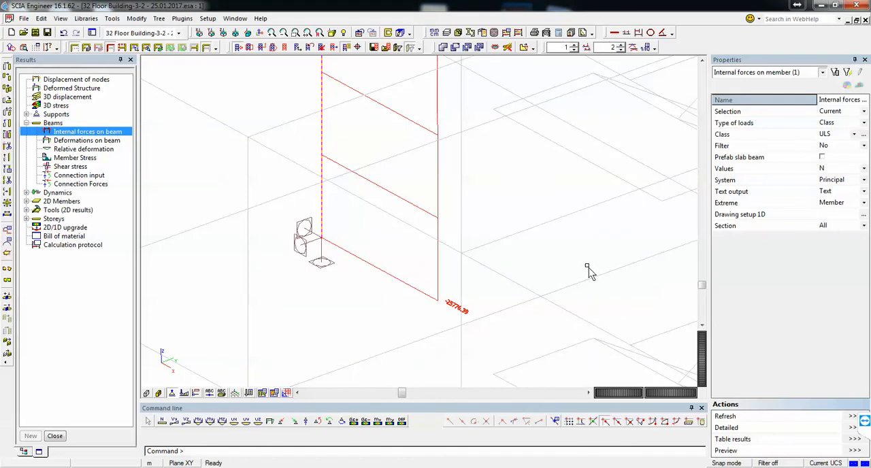
pyautogui.moveTo(597, 323)
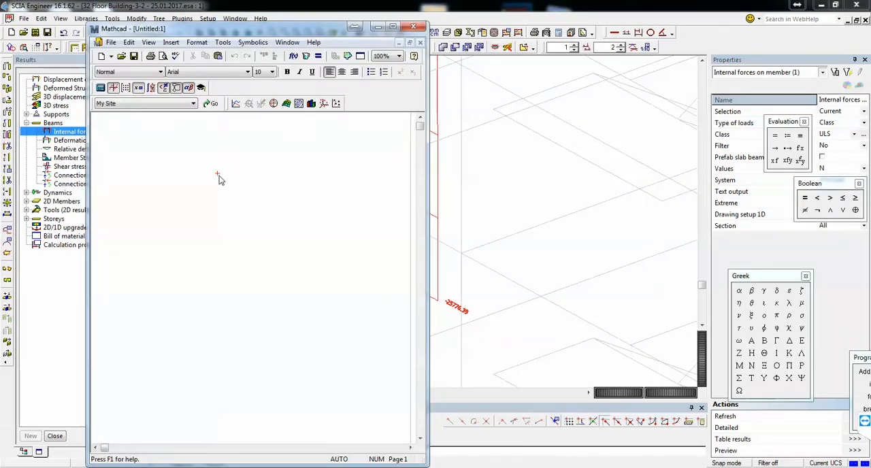
# Enter 25776 kN divided by 1200 mm · 1200 mm in a new Mathcad region
pyautogui.click(220, 172)
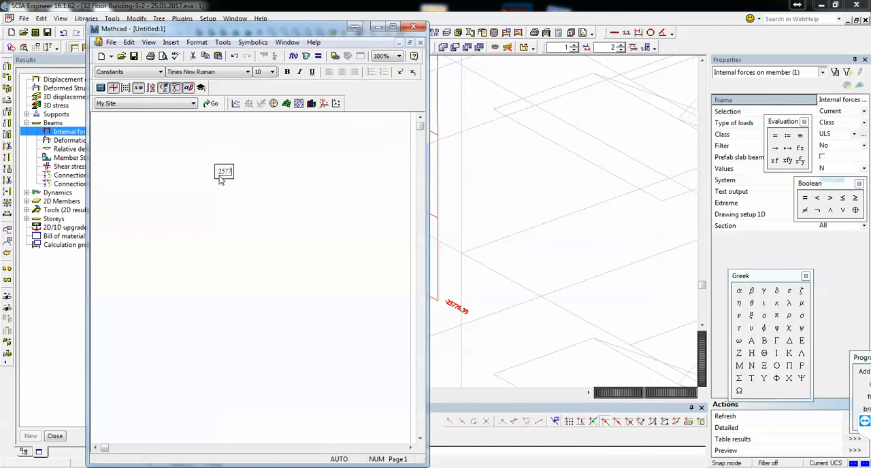
pyautogui.write('25776 kN')
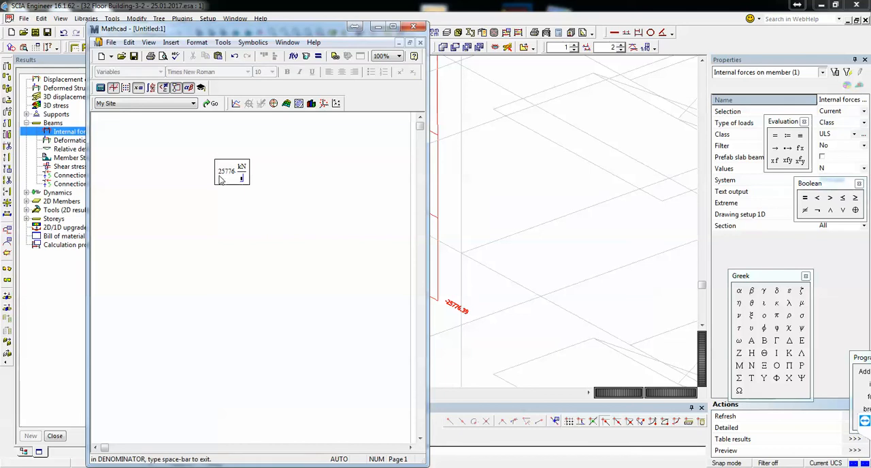
pyautogui.write('1200')
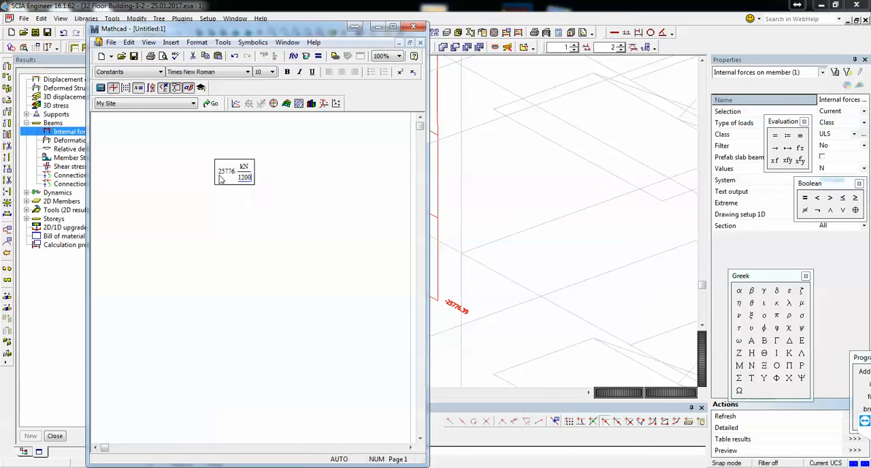
pyautogui.write('·m200·mm')
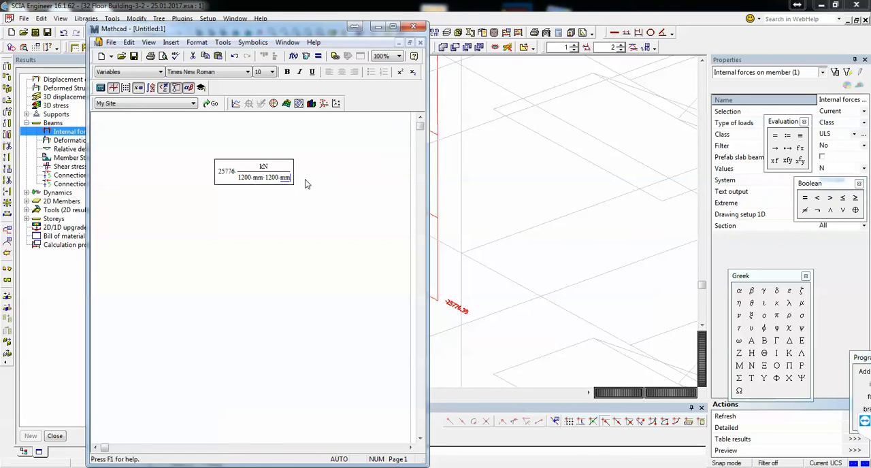
pyautogui.moveTo(380, 344)
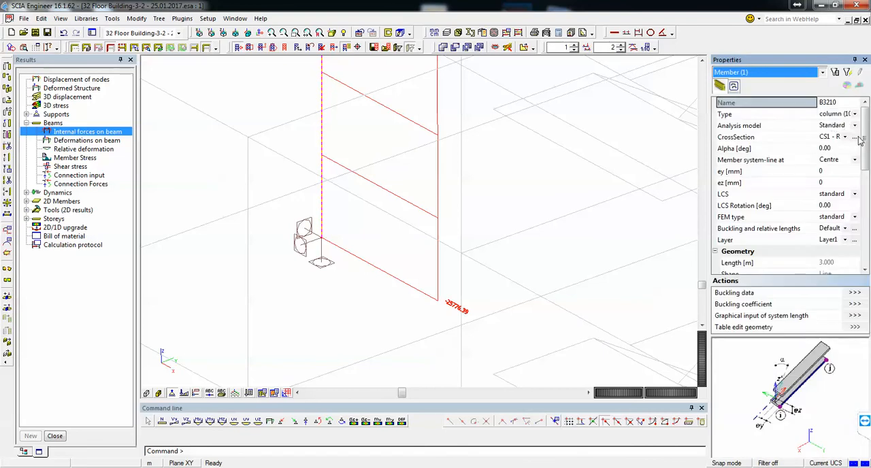
# Verify section CS1 is a 1200×1200 C35/45 rectangle, then close the cross-section library
pyautogui.click(855, 137)
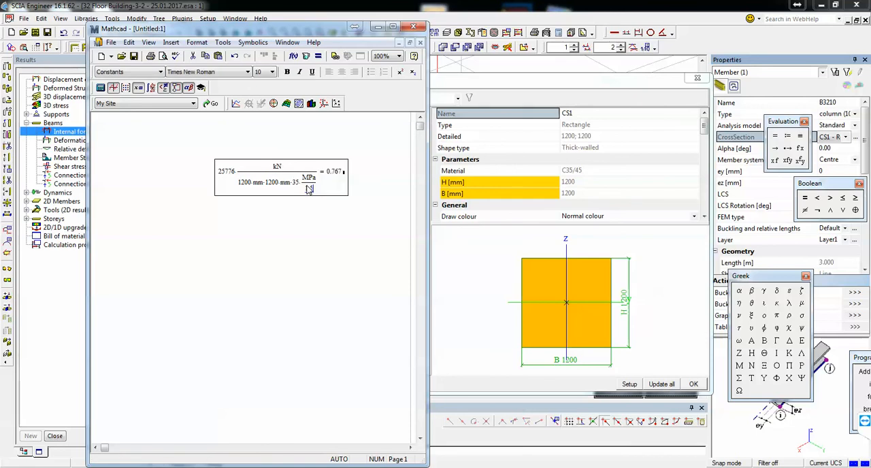
pyautogui.click(333, 172)
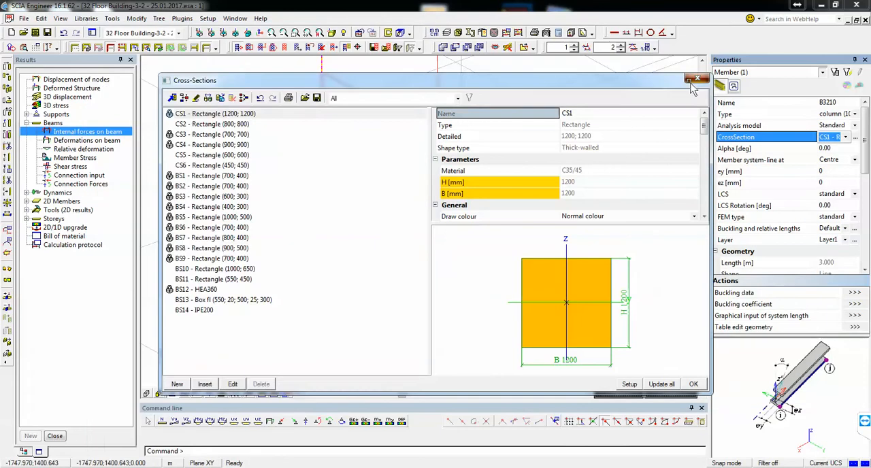
pyautogui.click(697, 79)
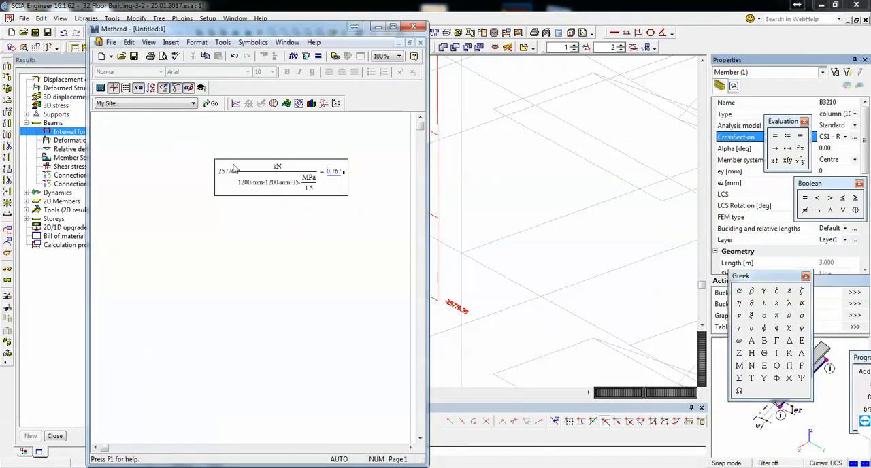
pyautogui.moveTo(361, 209)
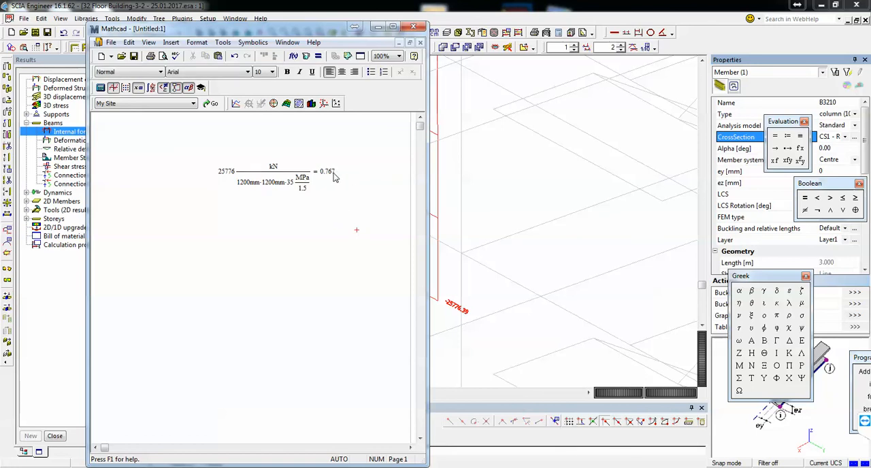
# Add resistance 1200mm·1200mm·35MPa/1.5 = 3.36×10^4 kN and the check N_ed/R_ed < 1
pyautogui.click(252, 183)
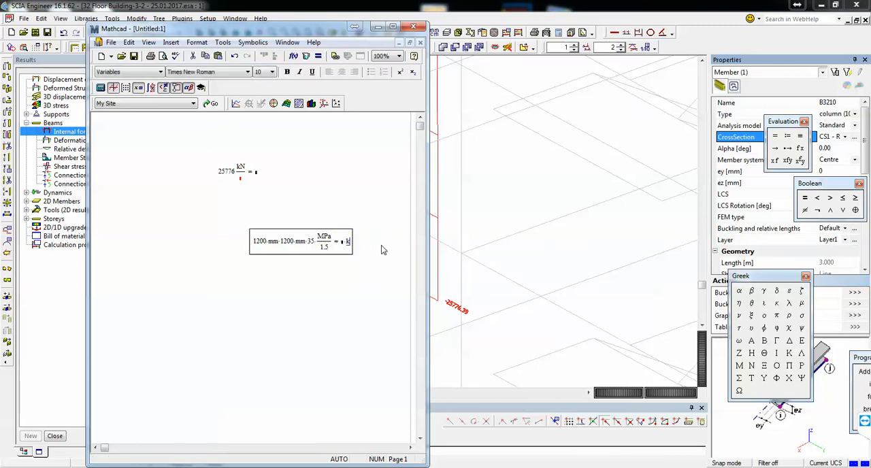
pyautogui.click(266, 186)
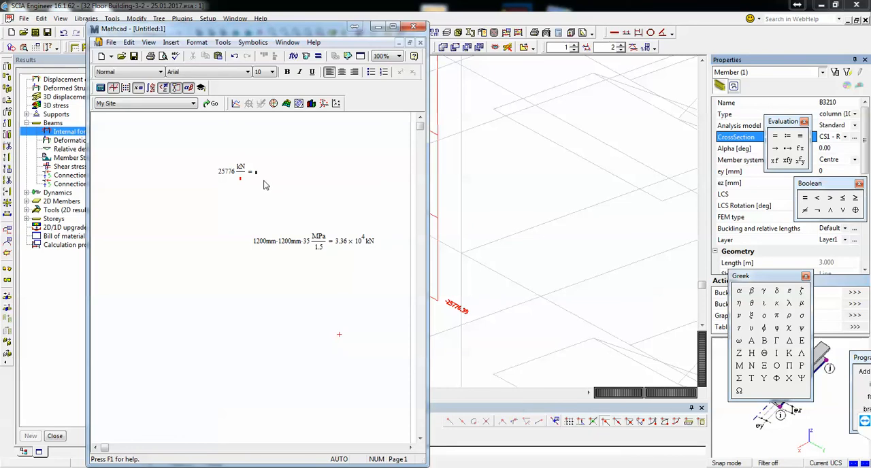
pyautogui.moveTo(242, 187)
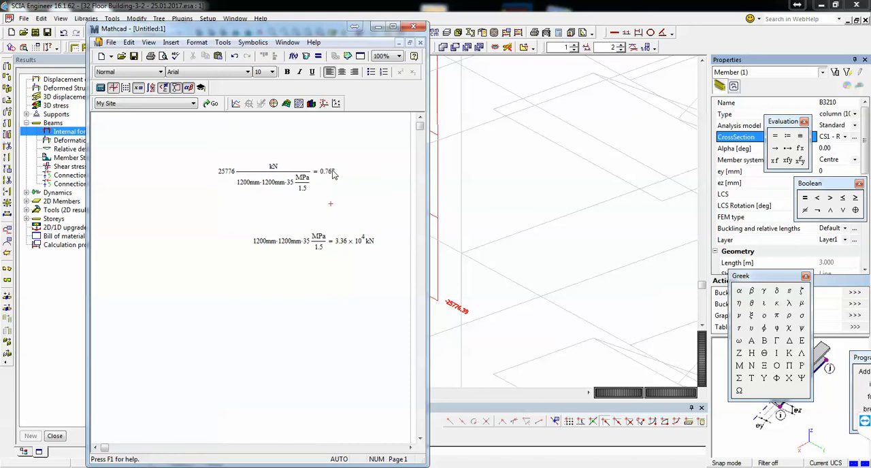
pyautogui.click(313, 241)
pyautogui.write('N/')
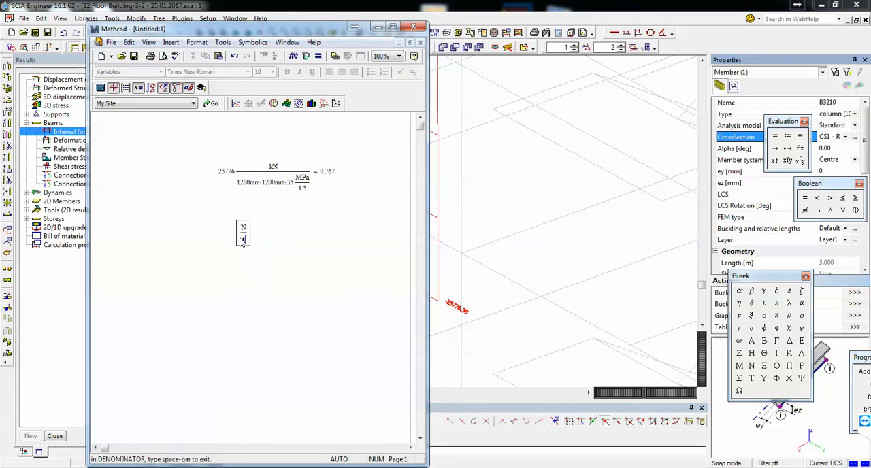
pyautogui.write('ed/Red')
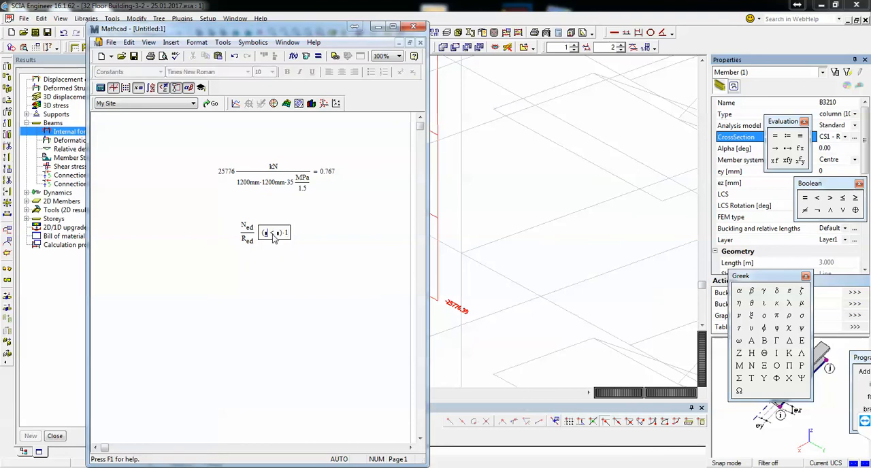
pyautogui.click(272, 233)
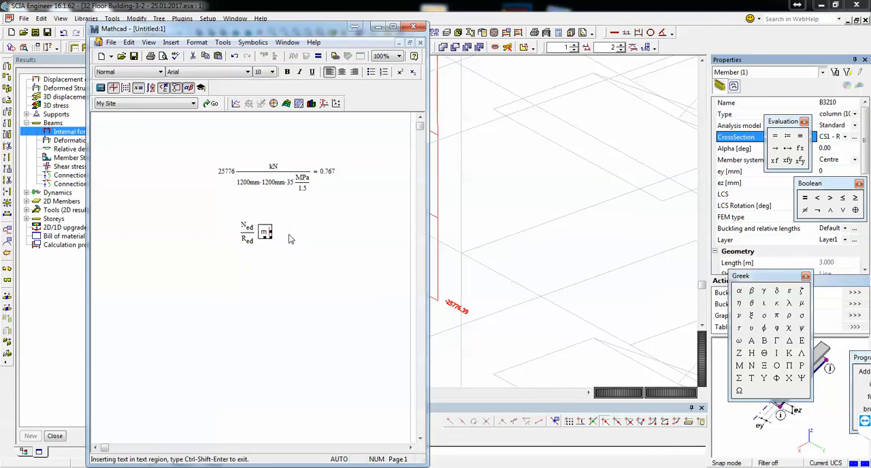
pyautogui.write('<1')
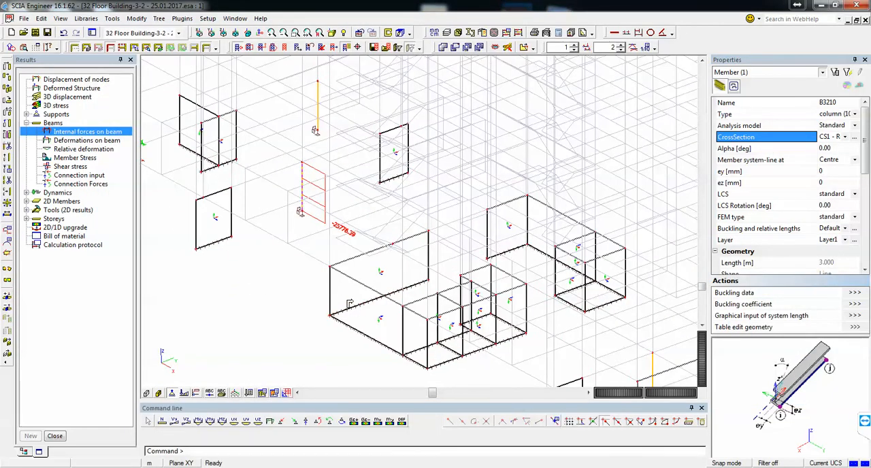
# Deselect the column to show the full multi-storey building as a rendered model
pyautogui.click(88, 132)
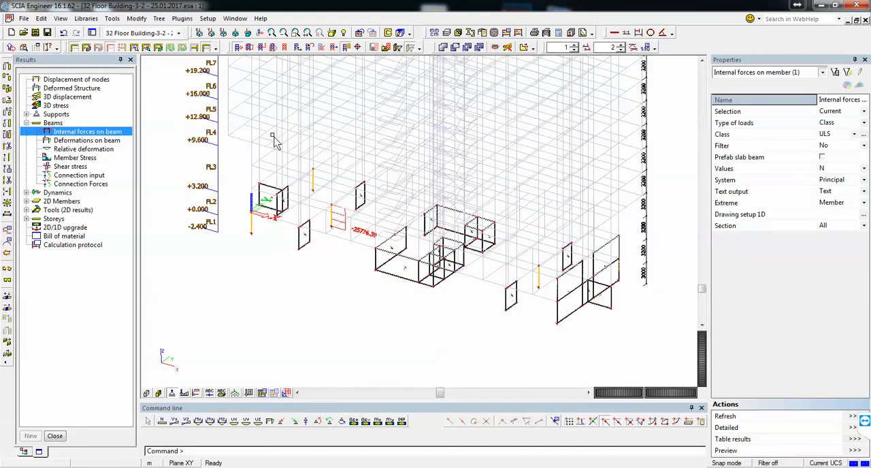
pyautogui.moveTo(76, 47)
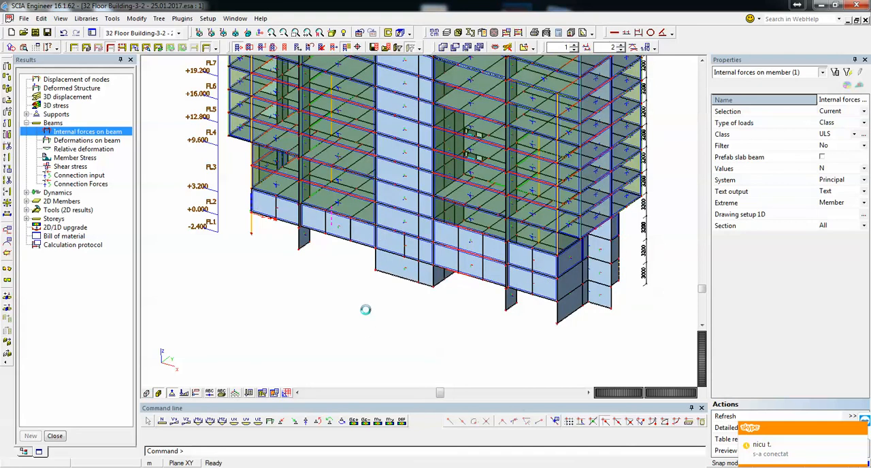
pyautogui.moveTo(447, 348)
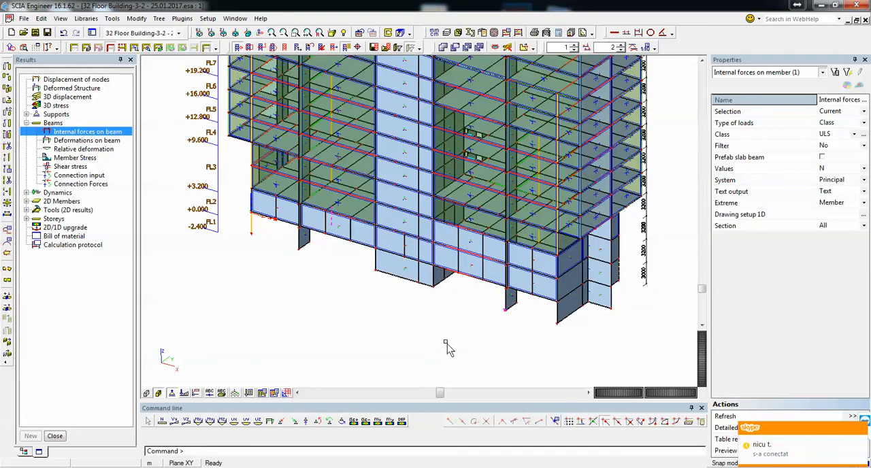